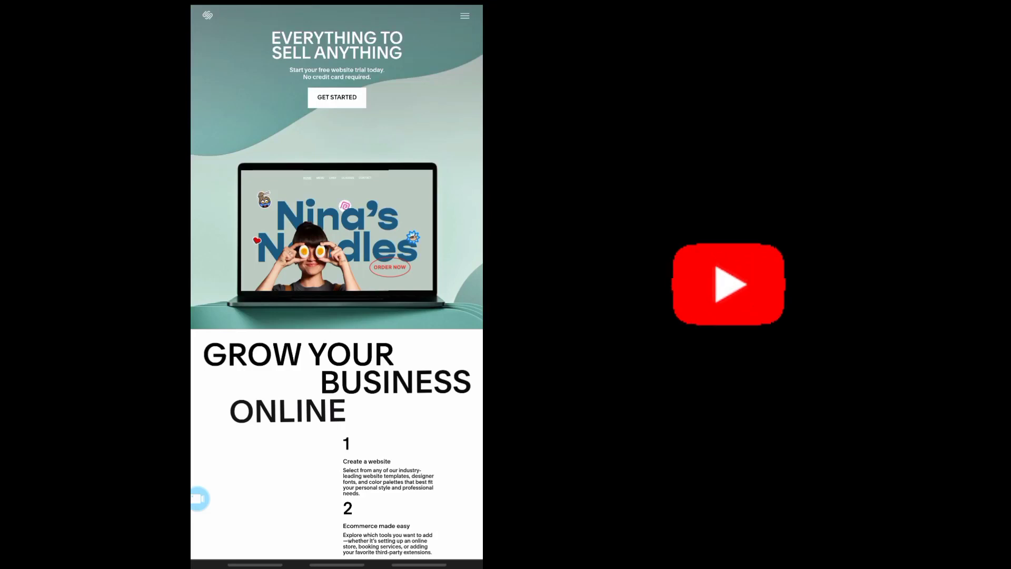
Open the Squarespace hamburger menu listing Products, Templates and Resources
{"action": "left_click", "coordinate": [727, 284]}
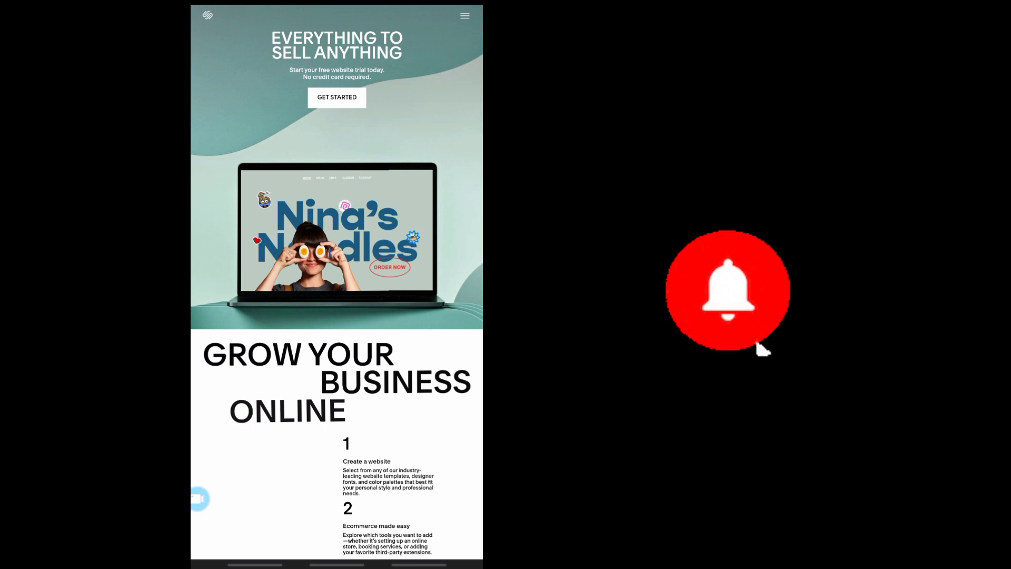
{"action": "left_click", "coordinate": [727, 290]}
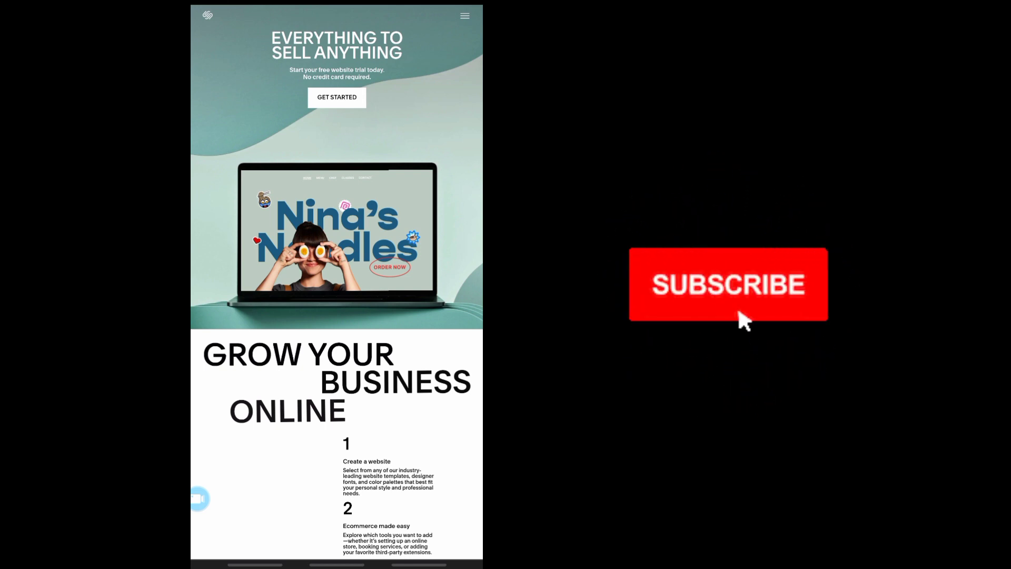
{"action": "left_click", "coordinate": [728, 284]}
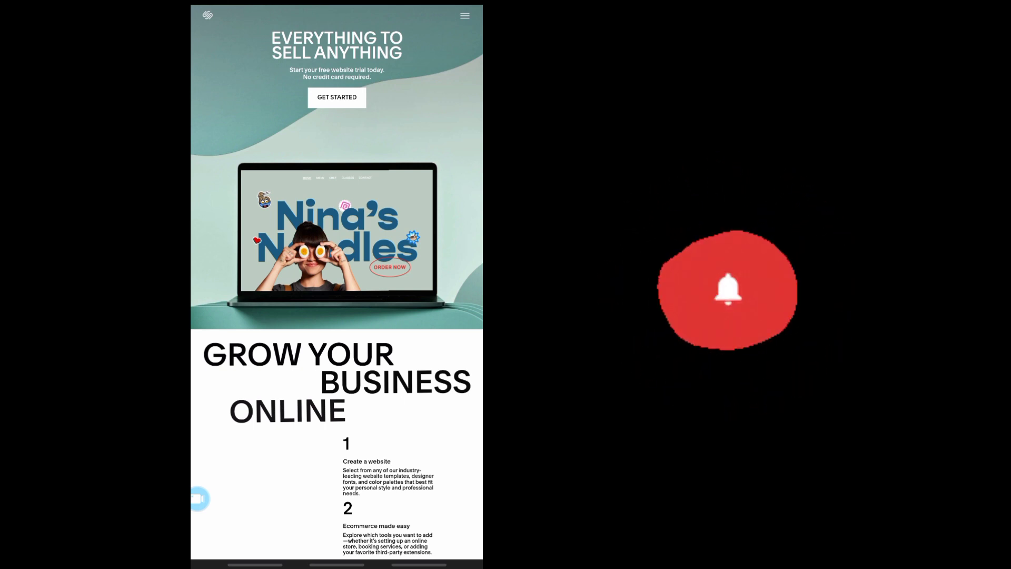
{"action": "left_click", "coordinate": [727, 289]}
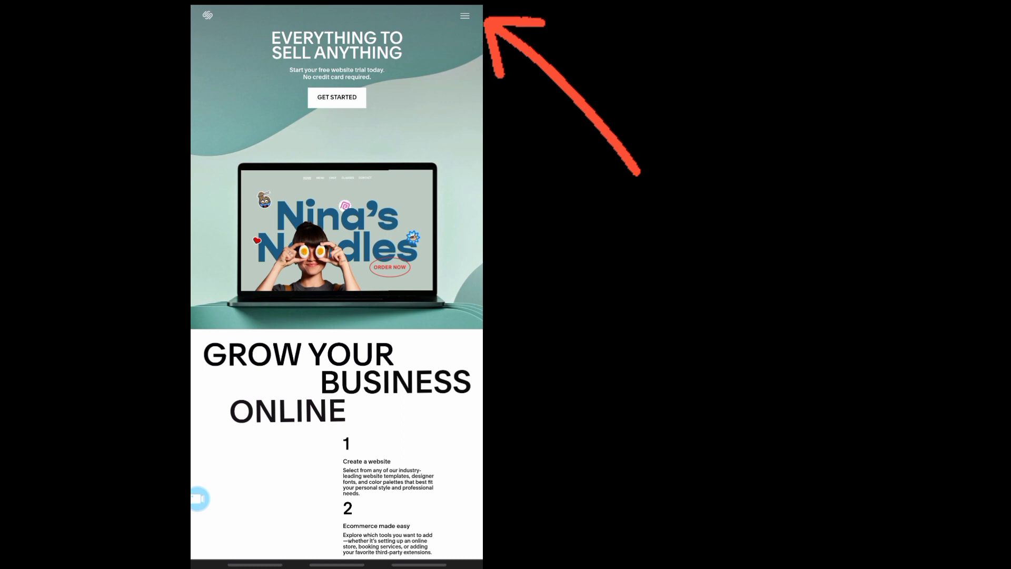
{"action": "left_click", "coordinate": [465, 16]}
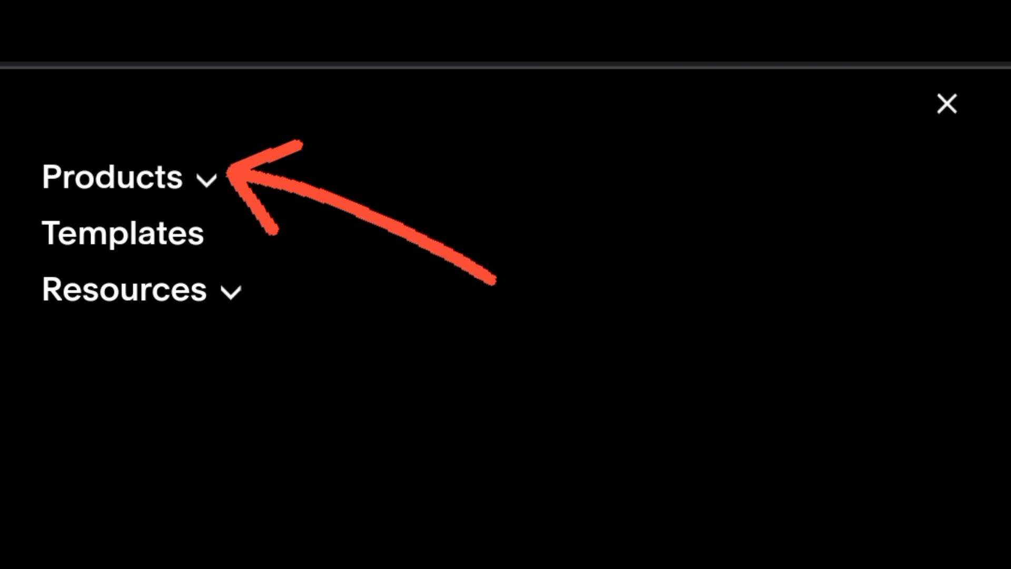
Expand Products and choose Analytics to reach the last-30-days Traffic dashboard
{"action": "left_click", "coordinate": [113, 176]}
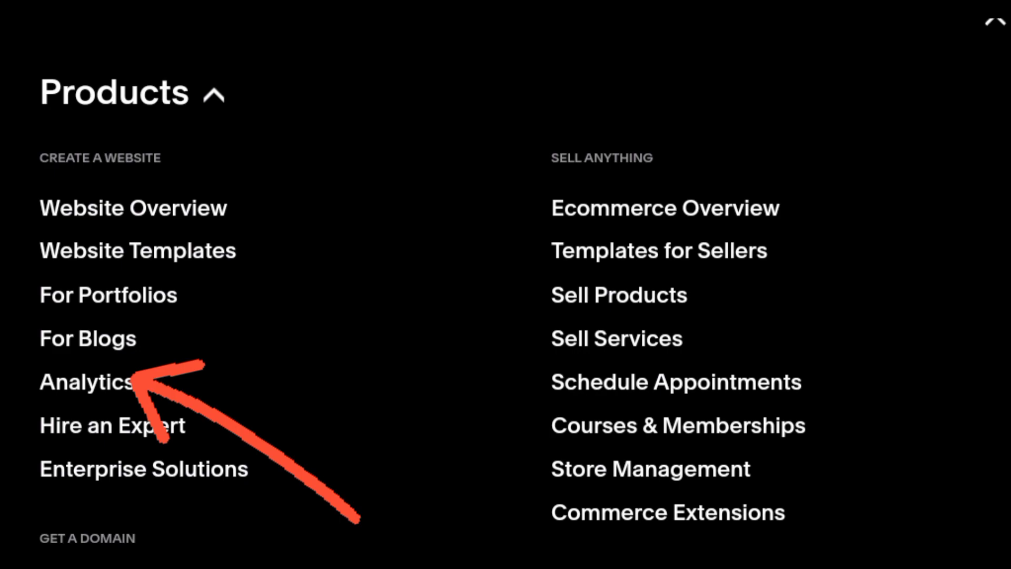
{"action": "left_click", "coordinate": [86, 382]}
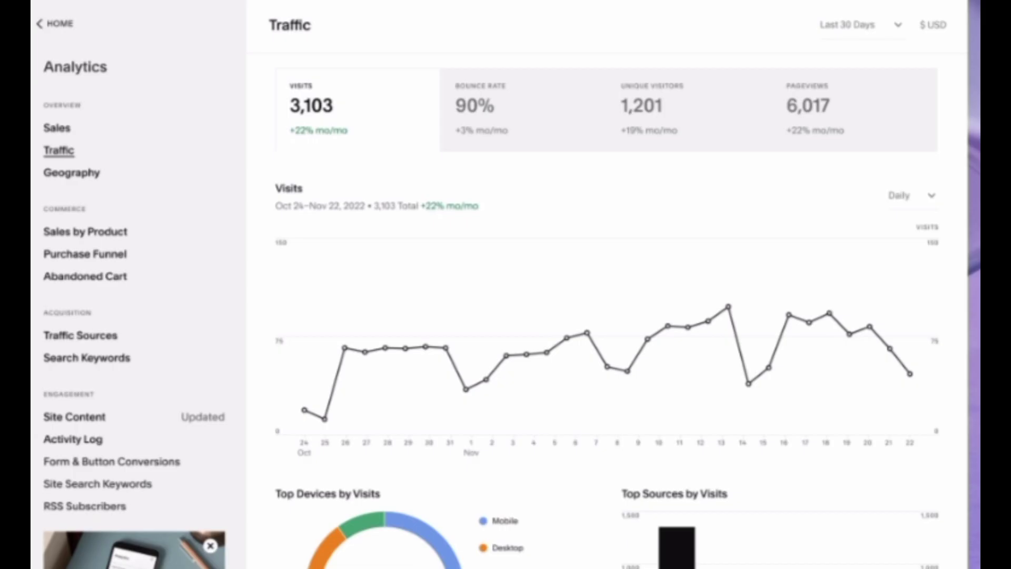